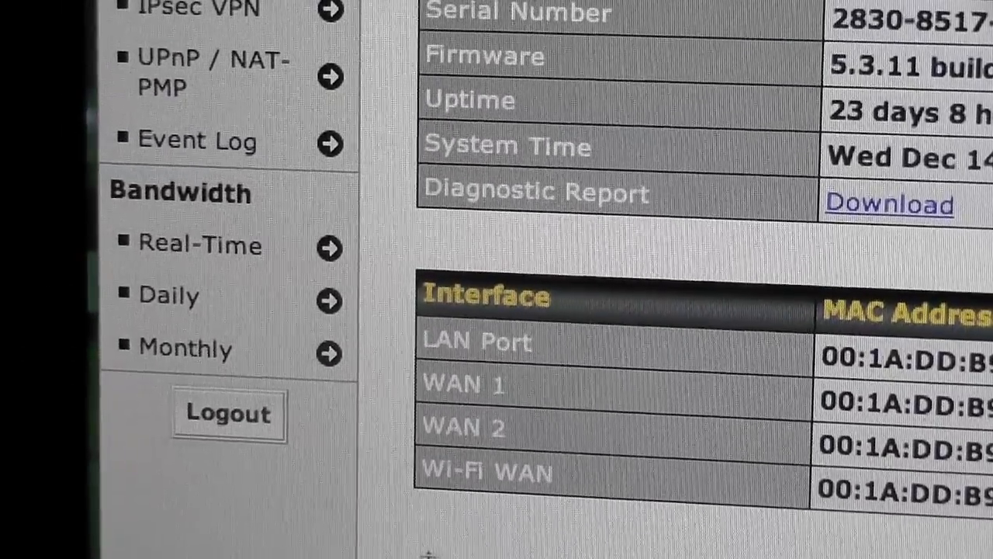
Step: View the Real-Time WAN transfer graphs, then switch to the Daily usage history table
left_click(198, 245)
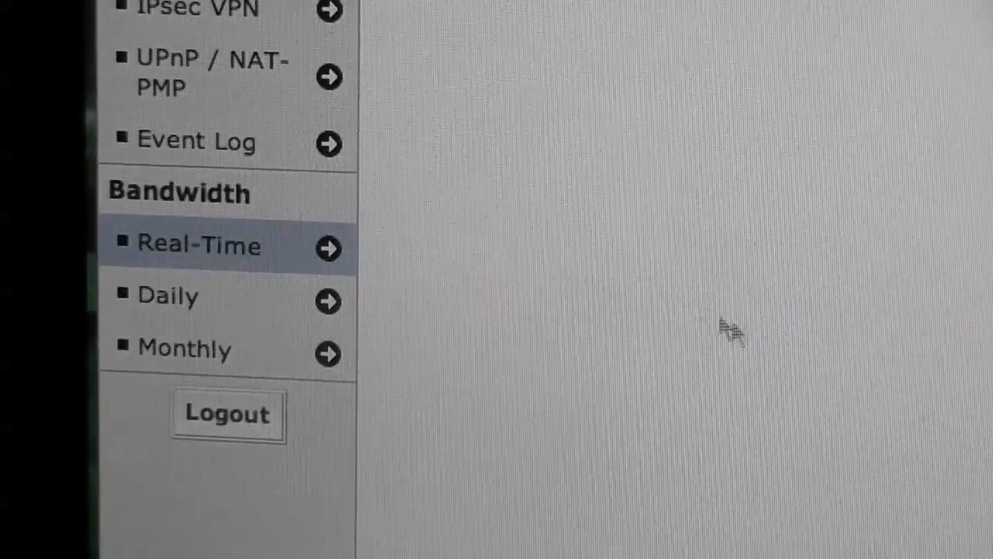
left_click(198, 245)
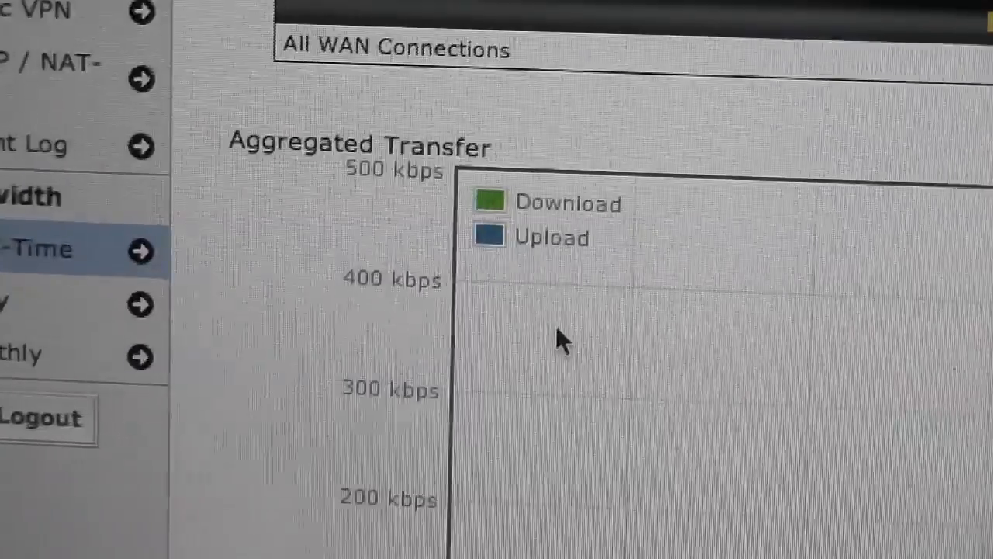
scroll("down", 3)
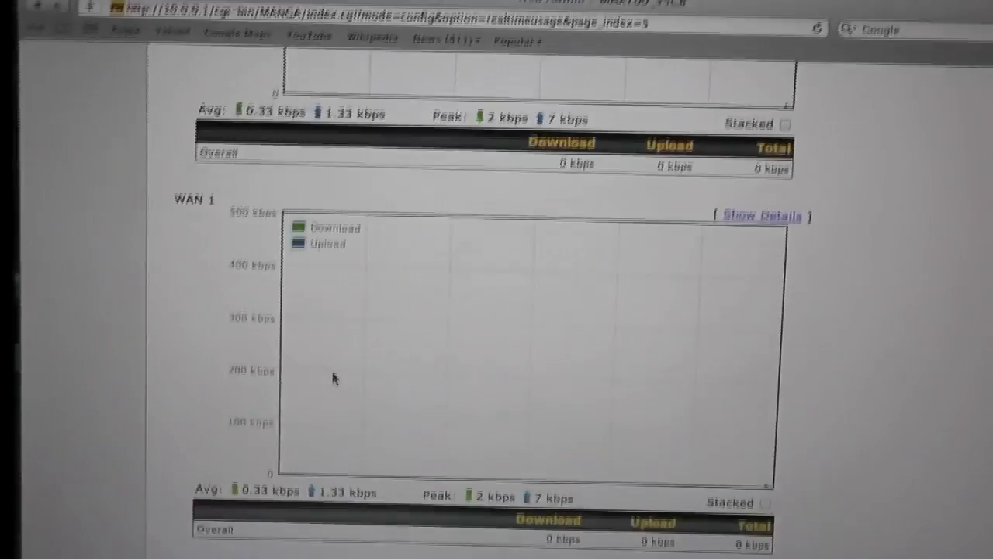
scroll("up", 3)
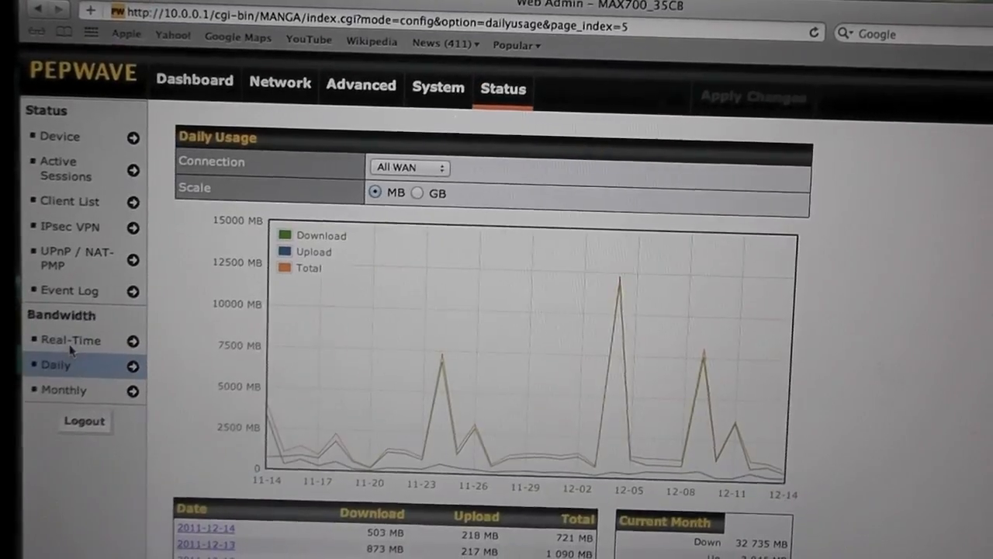
scroll("down", 3)
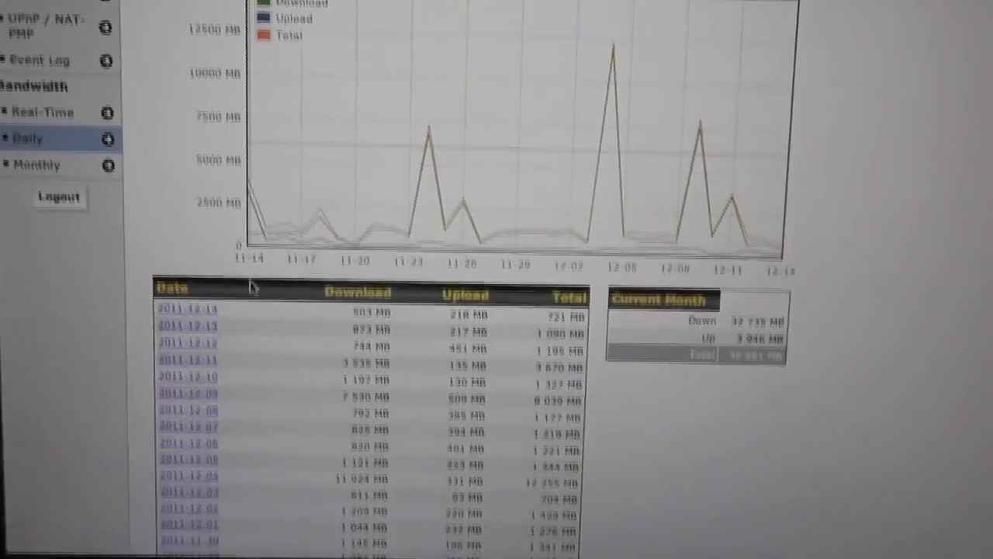
Step: Open one day's per-client bandwidth breakdown listing LAN client IP addresses
left_click(186, 314)
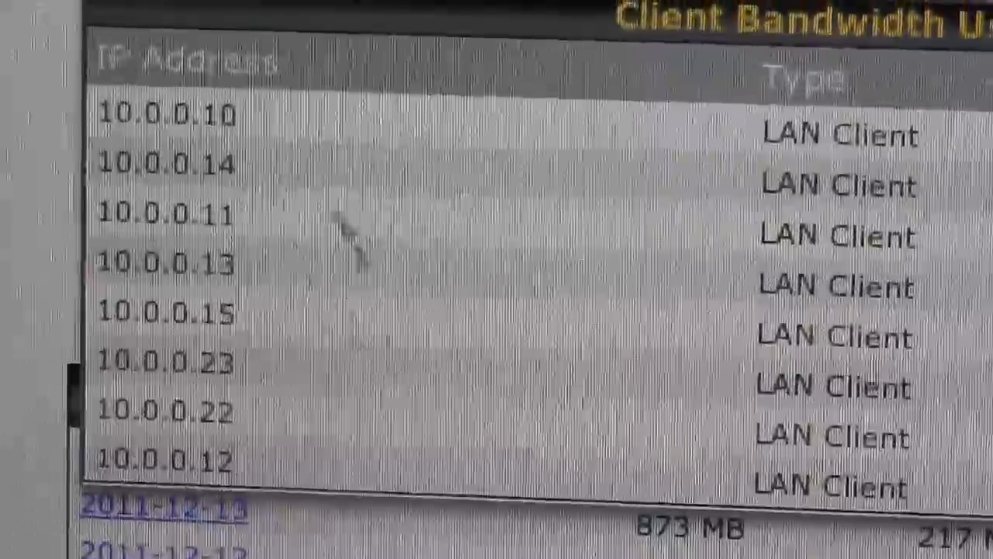
mouse_move(167, 143)
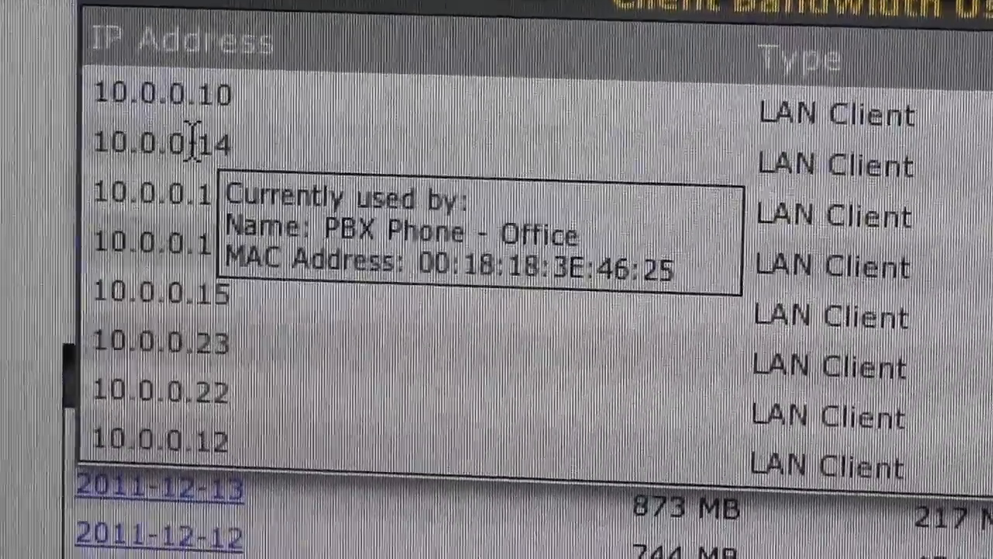
mouse_move(179, 217)
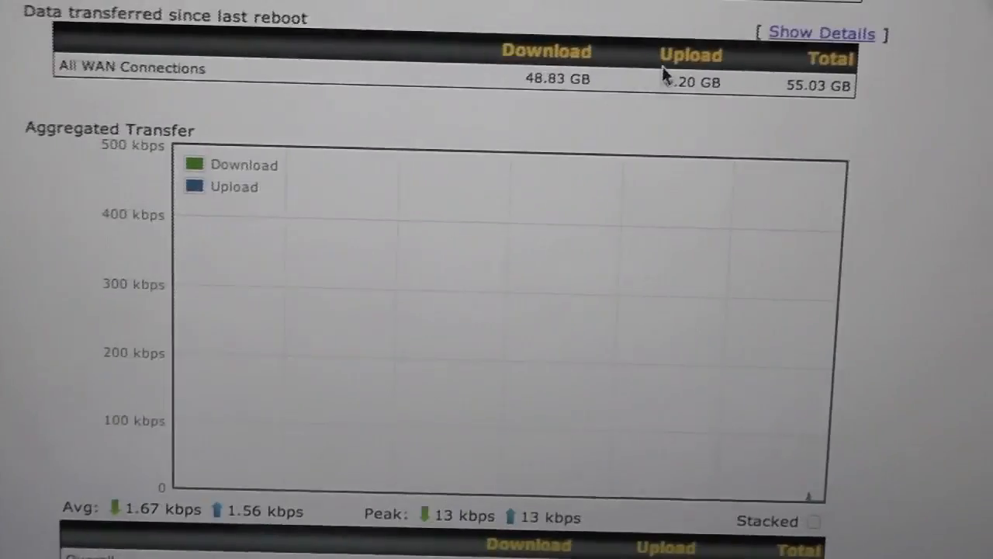
Step: Scroll to the real-time Aggregated Transfer chart while the network is nearly idle
scroll("down", 3)
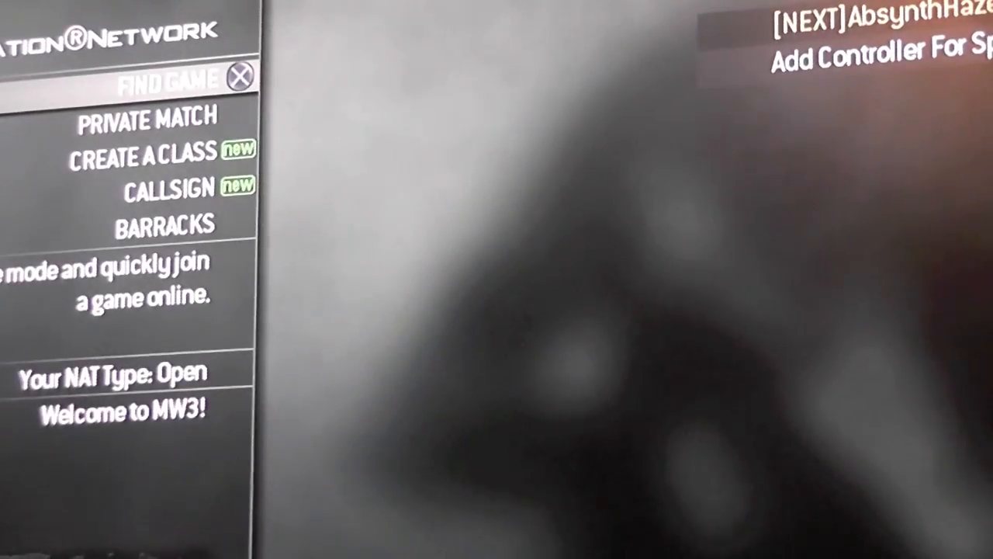
left_click(166, 78)
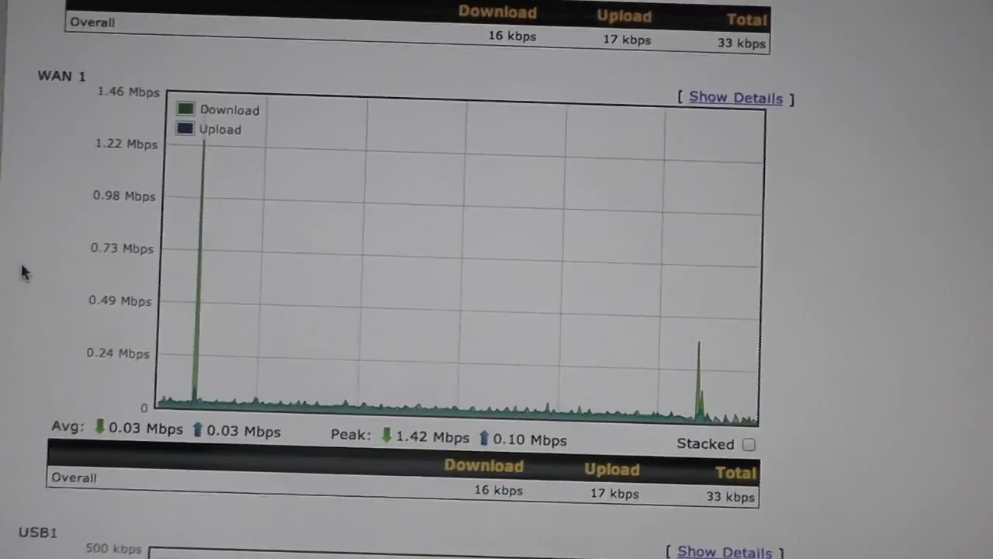
Step: Scroll to the WAN 1 graph showing 0.03 Mbps average and 1.42 Mbps download peak
scroll("up", 3)
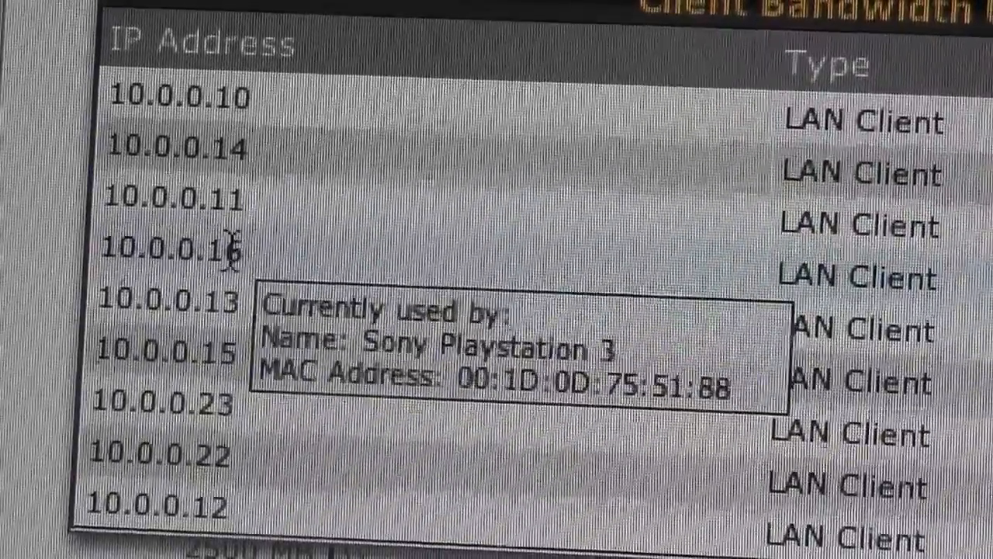
mouse_move(318, 283)
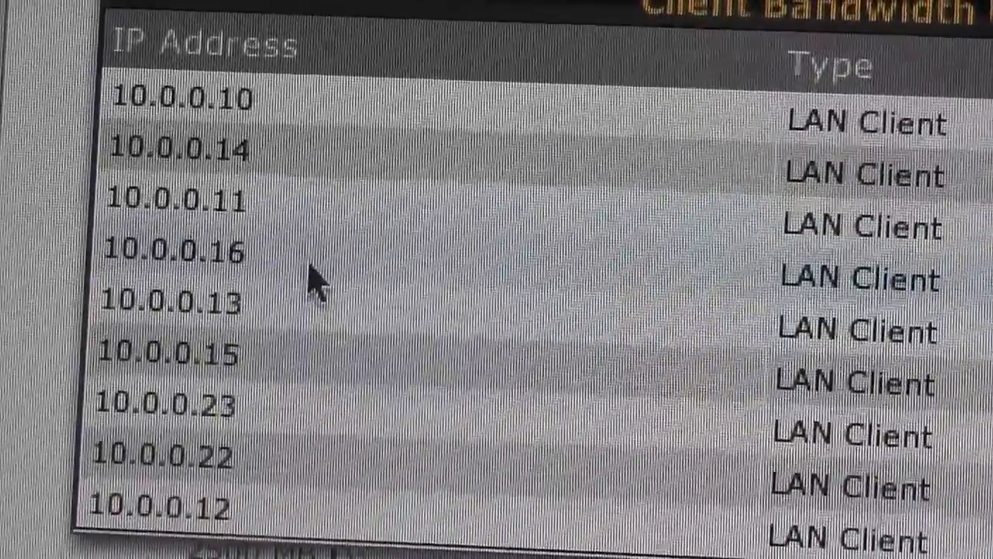